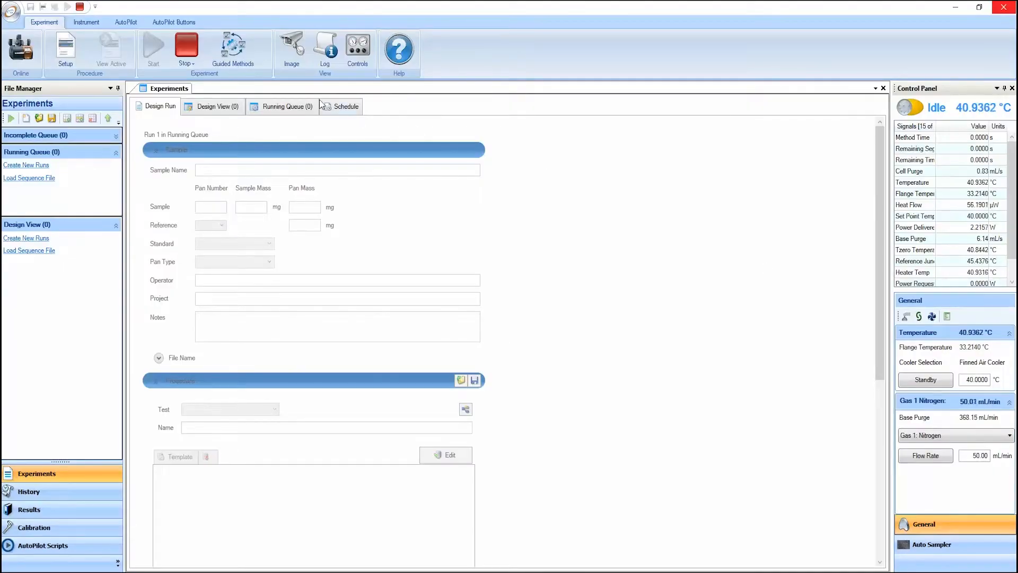
# Bring up the DSC2500 Guided Methods launcher from the Experiment ribbon
pyautogui.click(232, 49)
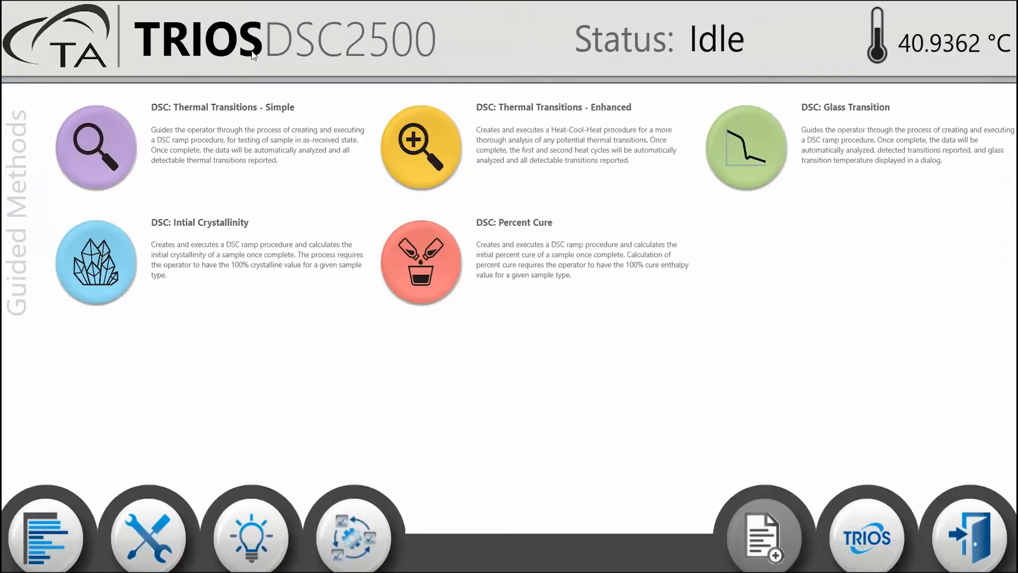
pyautogui.moveTo(129, 253)
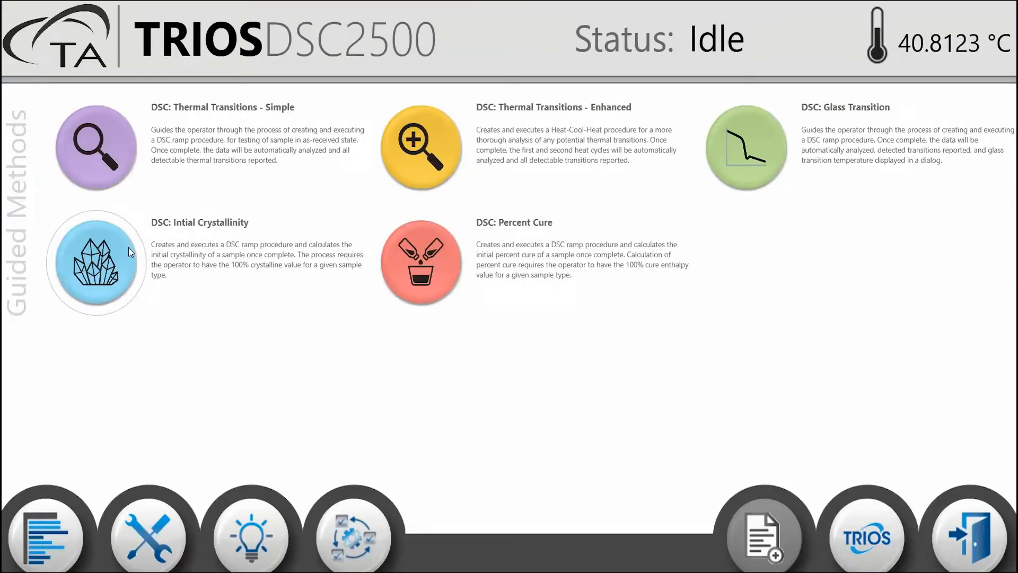
# Launch the DSC: Initial Crystallinity guided method and continue past its introduction
pyautogui.click(97, 263)
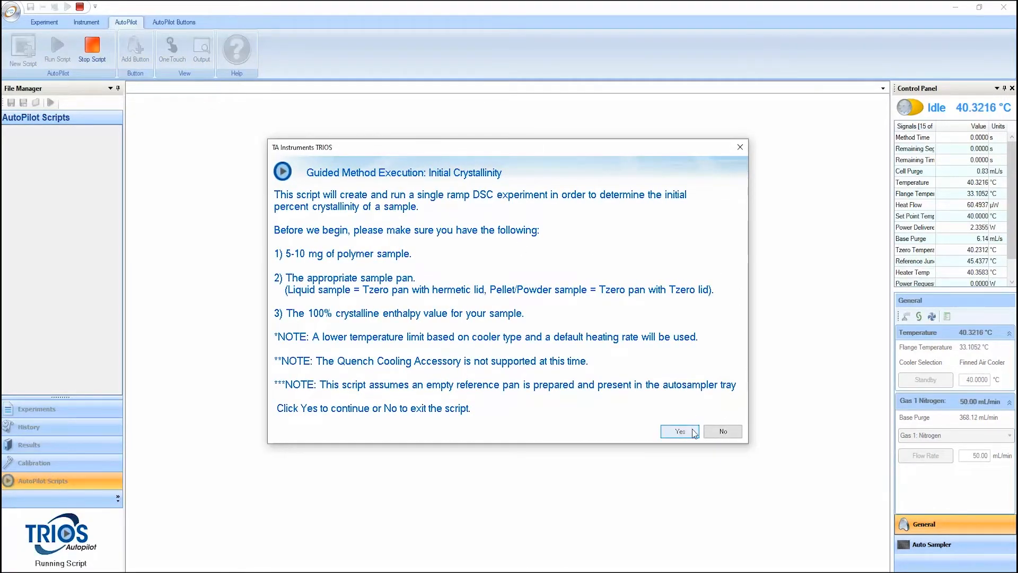
pyautogui.click(679, 431)
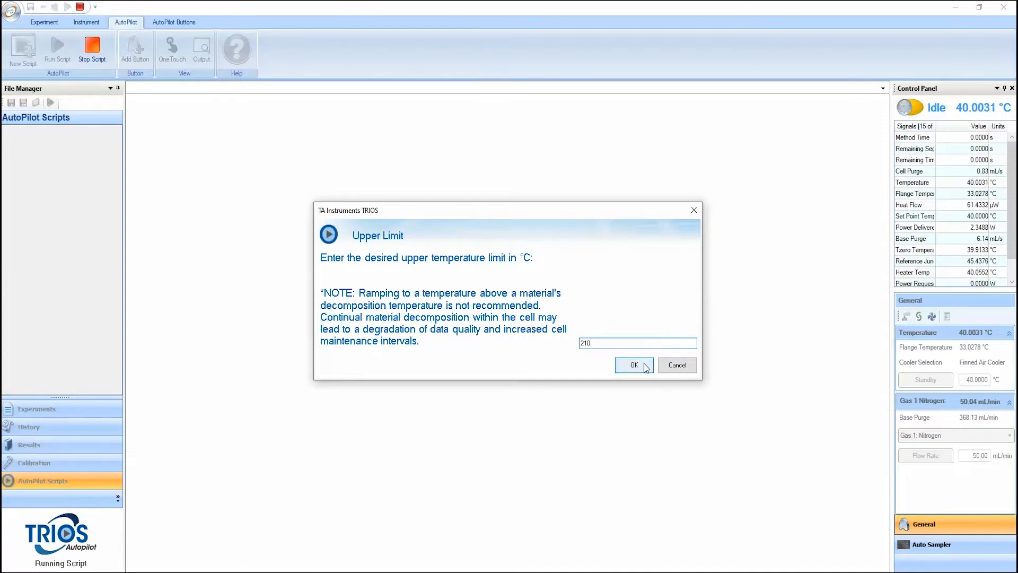
# Accept 210 °C as the upper temperature limit and proceed to sample information
pyautogui.click(633, 363)
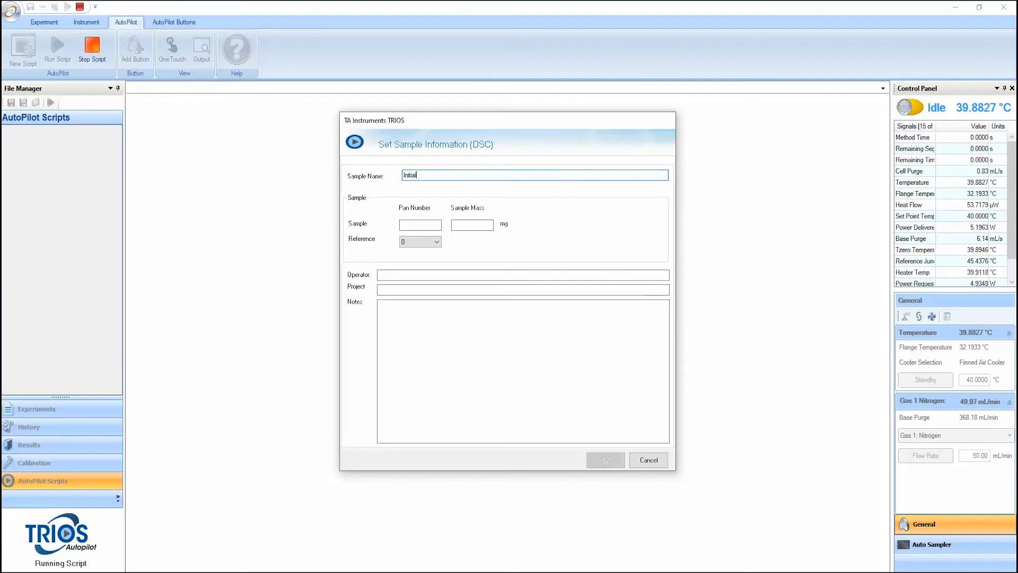
# Enter sample name 'Initial Crystalline', mass 6.91 mg, operator NEL and project 'Guided Method', and confirm
pyautogui.write('Crystalline')
pyautogui.click(420, 223)
pyautogui.write('0')
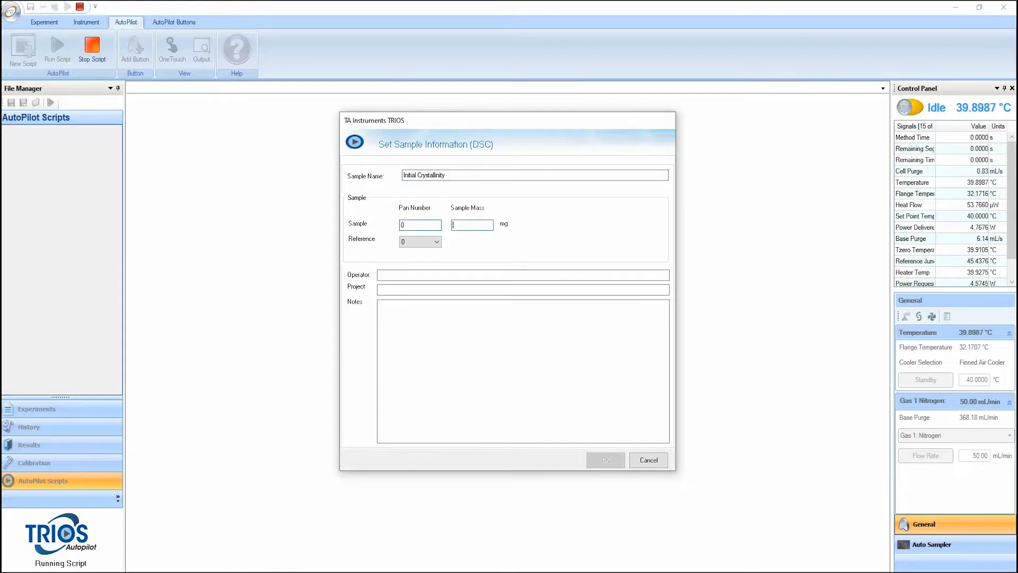
pyautogui.click(470, 224)
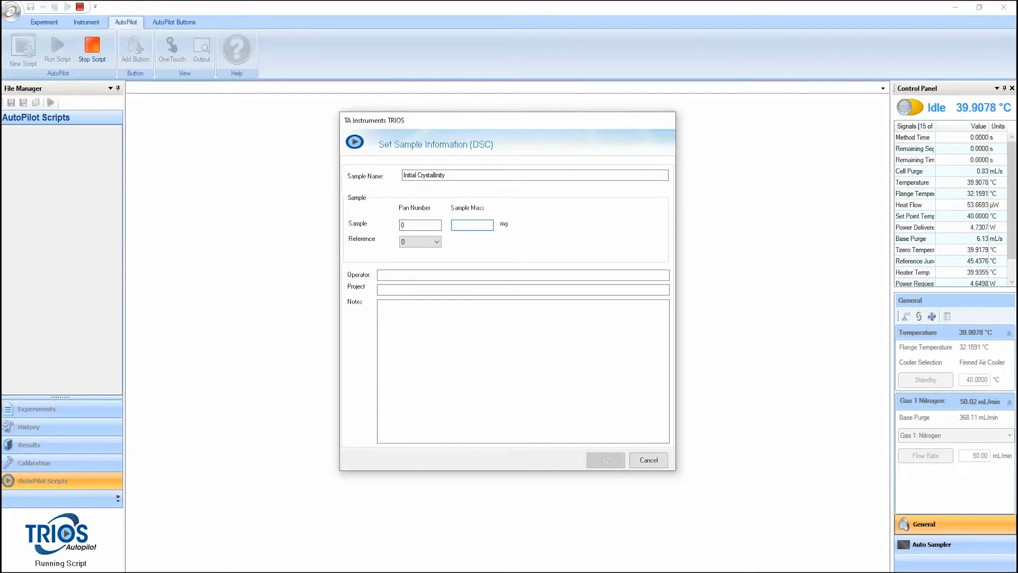
pyautogui.write('6.91')
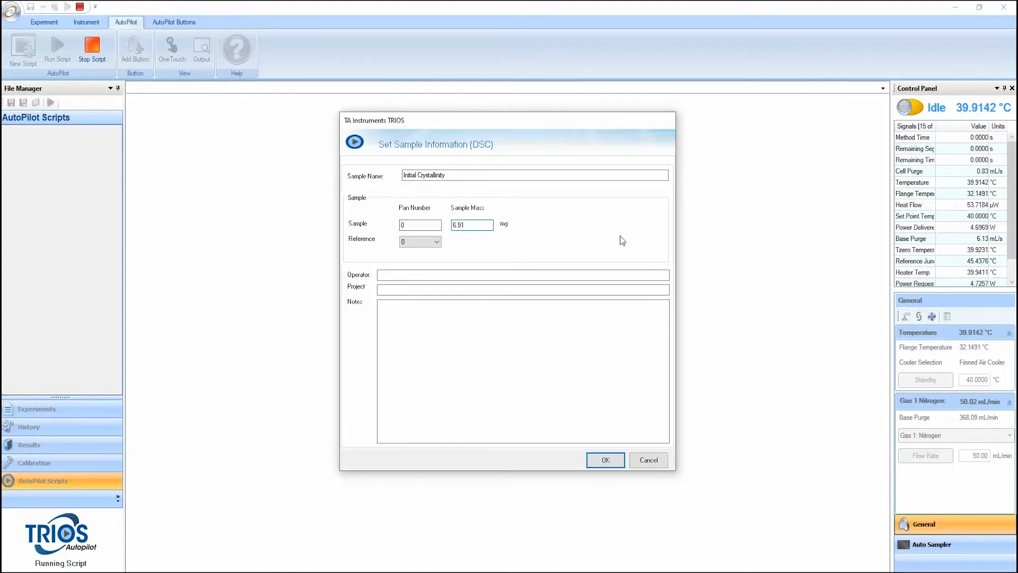
pyautogui.write('NEL')
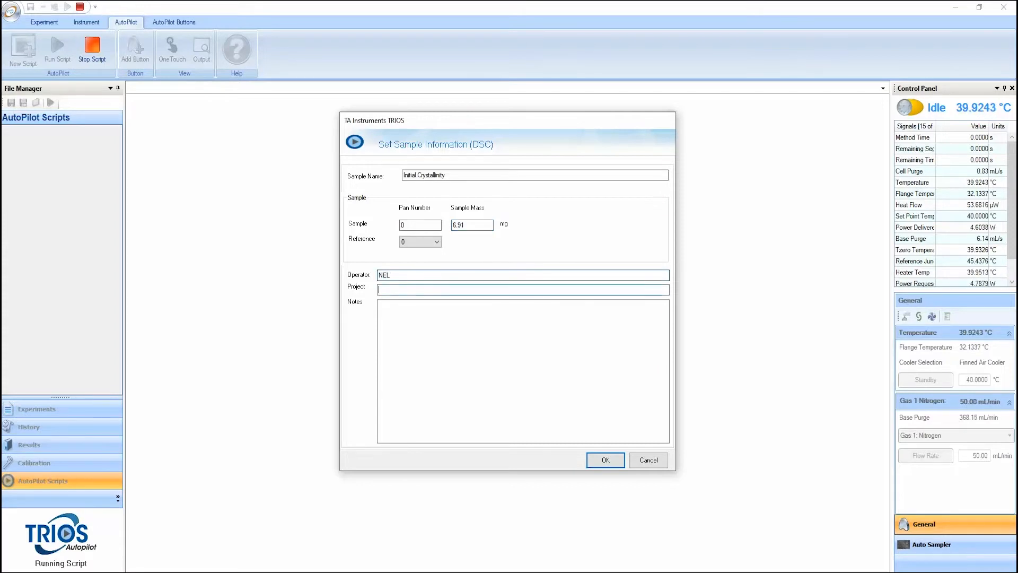
pyautogui.write('Guided Methods')
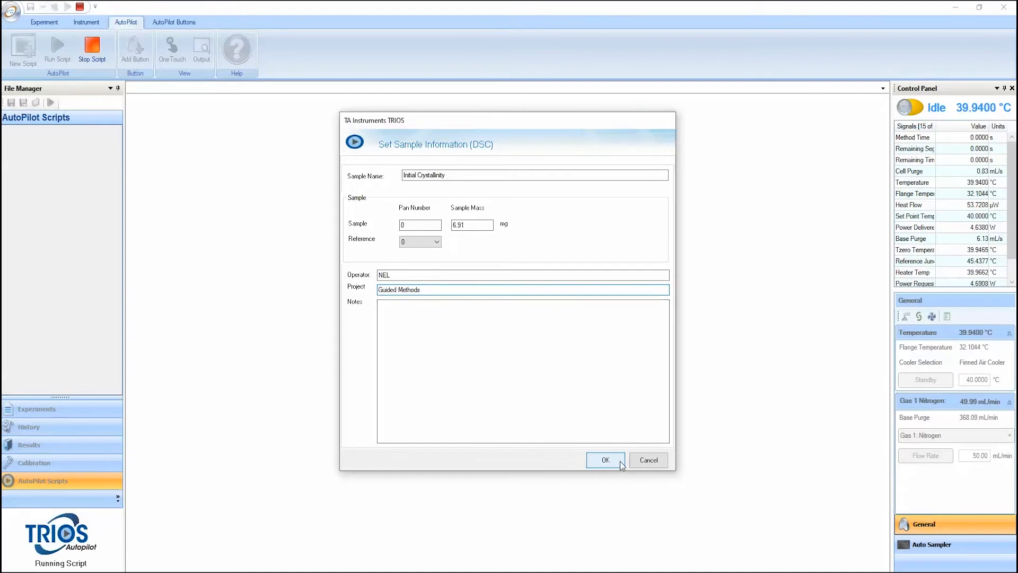
pyautogui.click(605, 459)
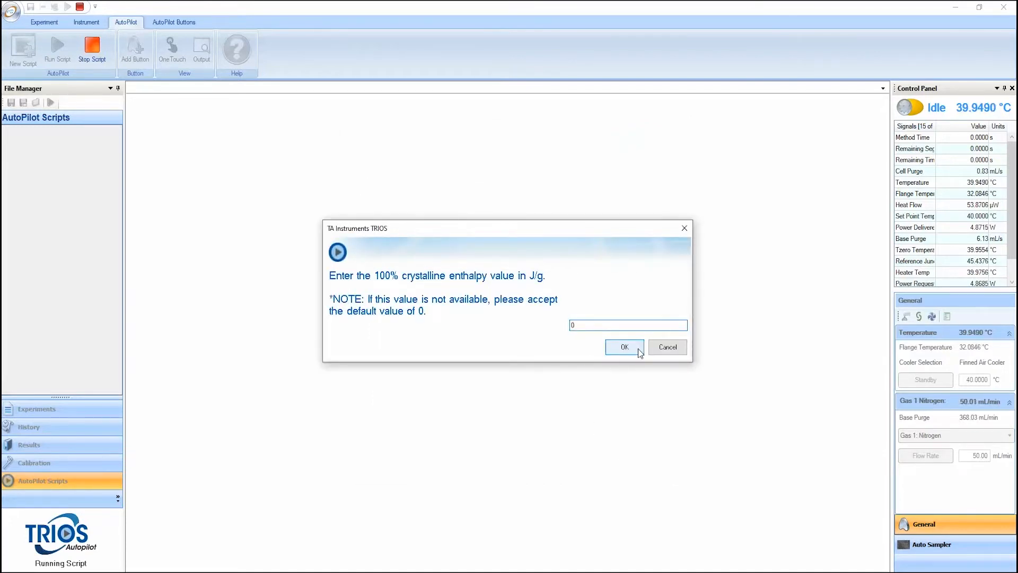
# Accept crystalline enthalpy 0, start the experiment and acknowledge the crystallinity results message
pyautogui.click(621, 346)
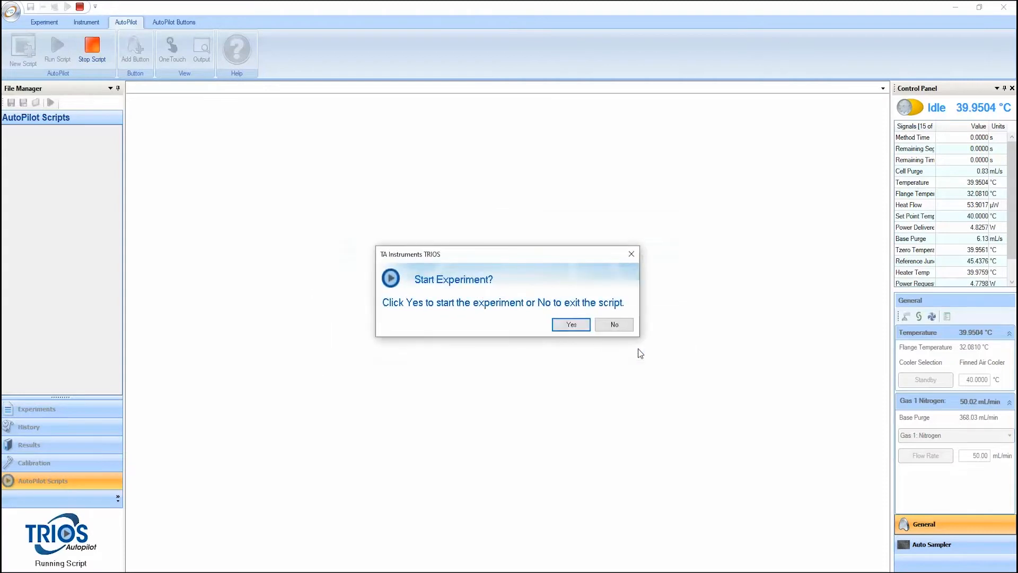
pyautogui.moveTo(571, 325)
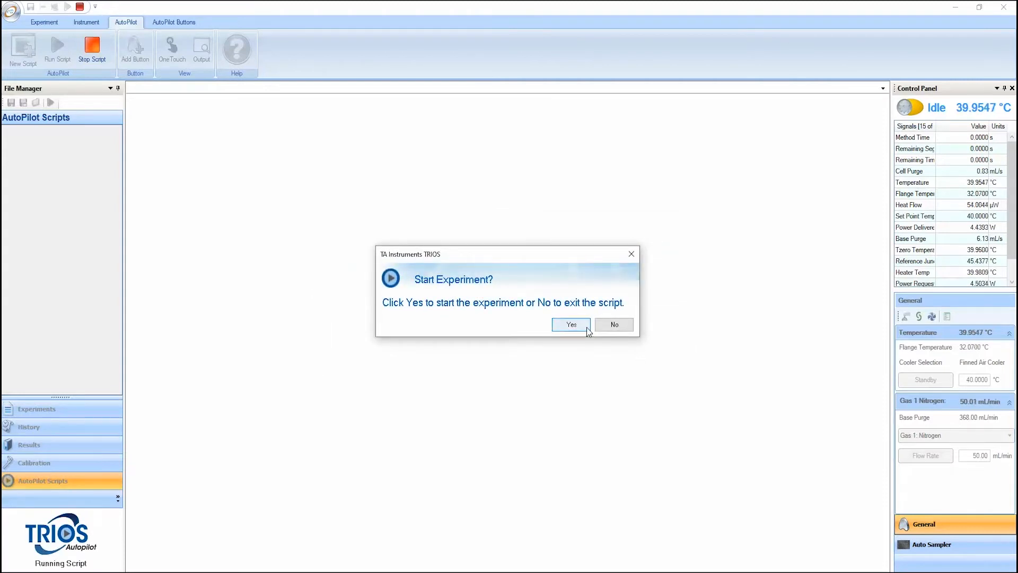
pyautogui.click(570, 325)
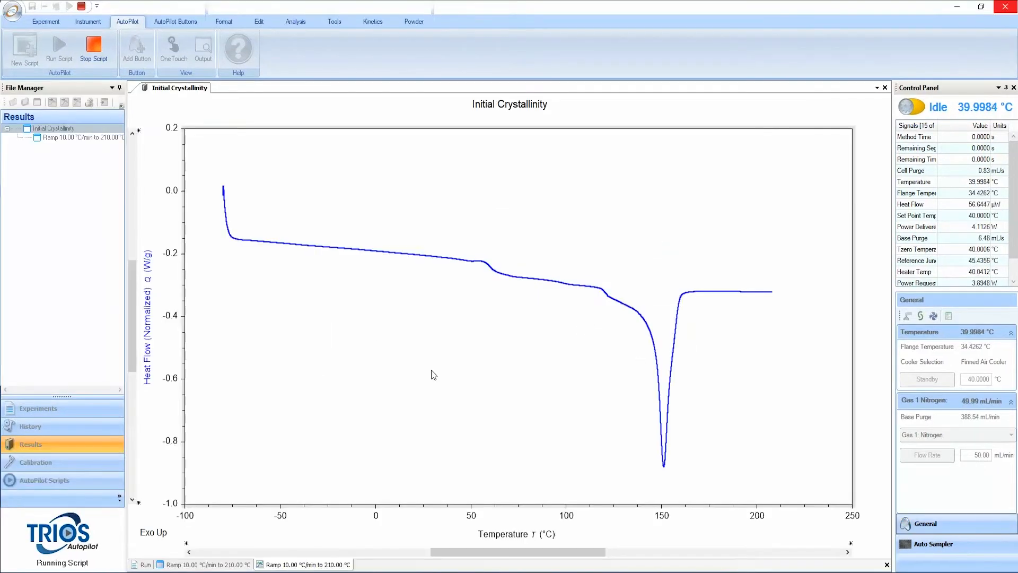
pyautogui.click(296, 21)
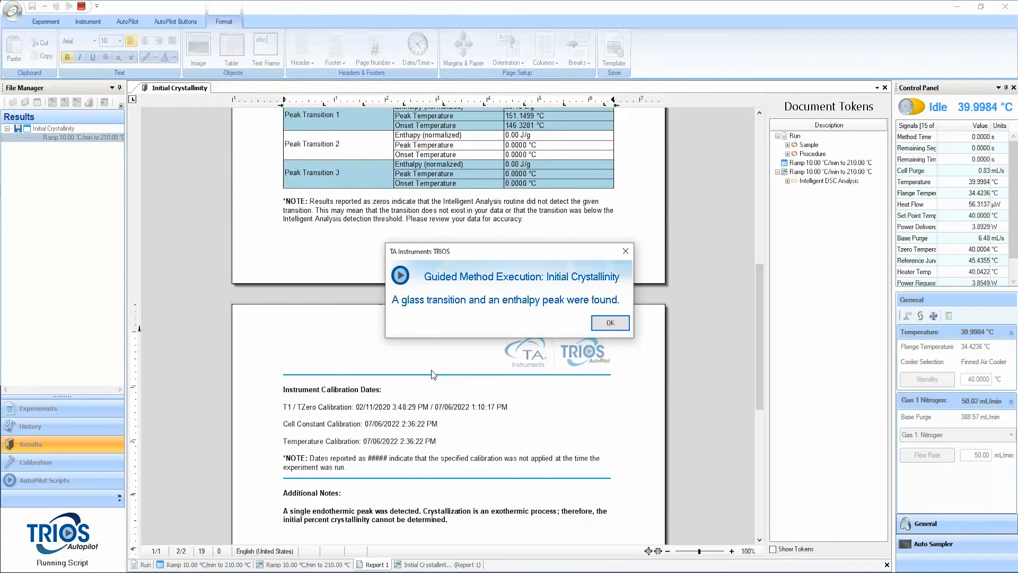
pyautogui.click(609, 322)
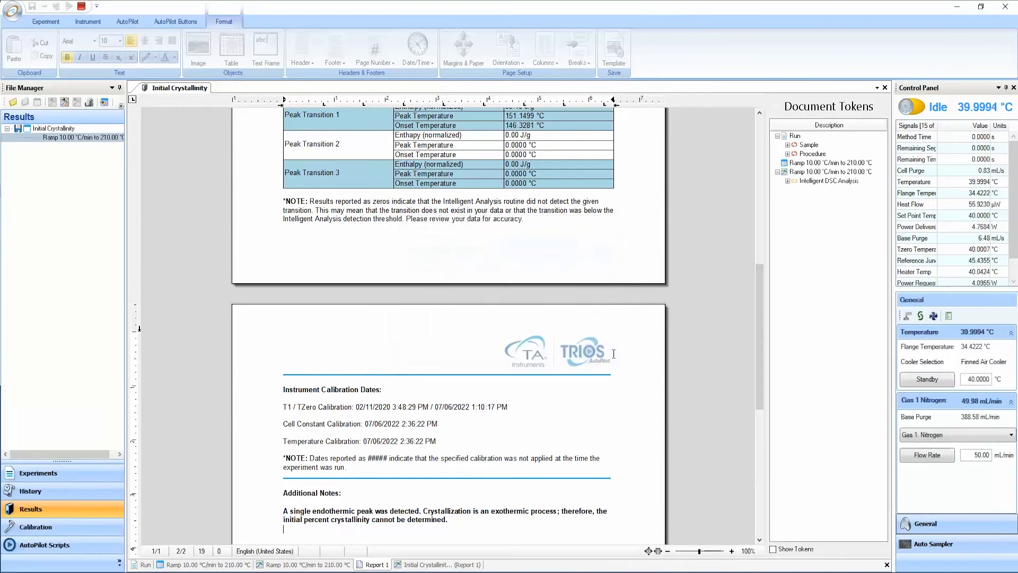